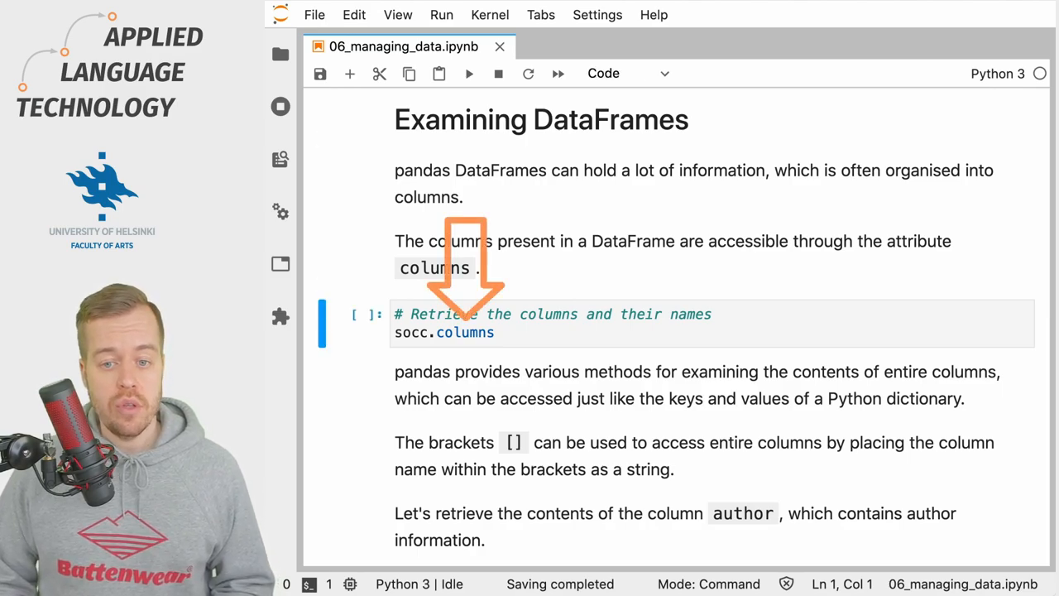
Step: Run socc.columns to list column names from article_id through article_text
click(470, 73)
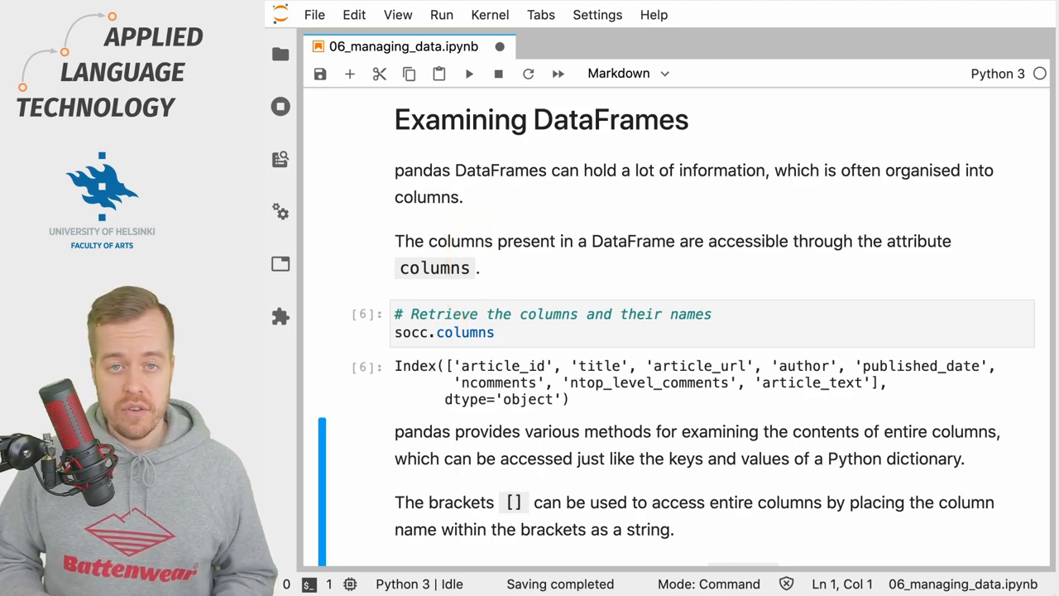
scroll(down, 3)
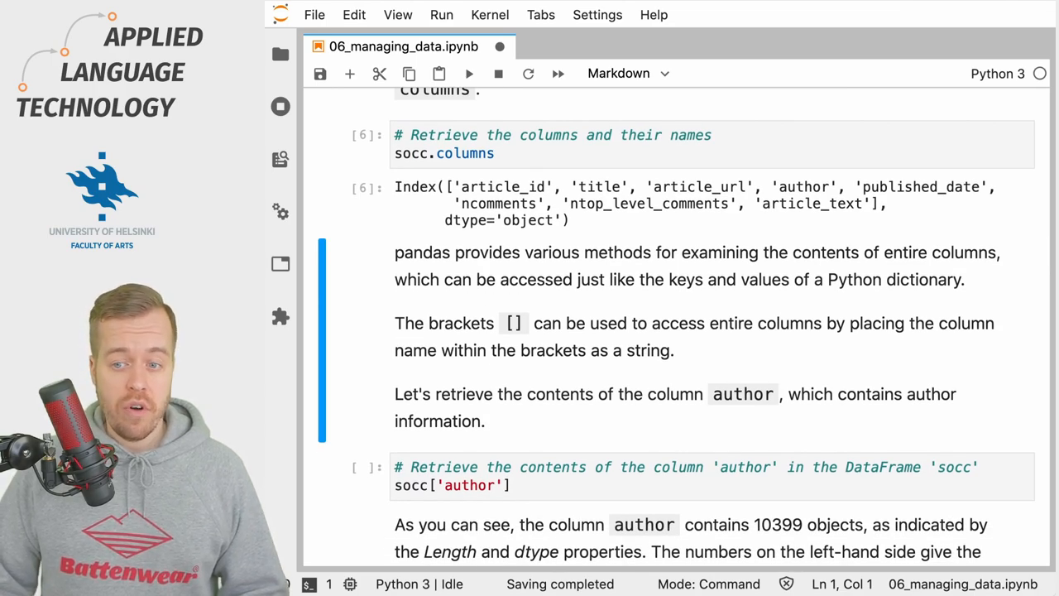
scroll(down, 3)
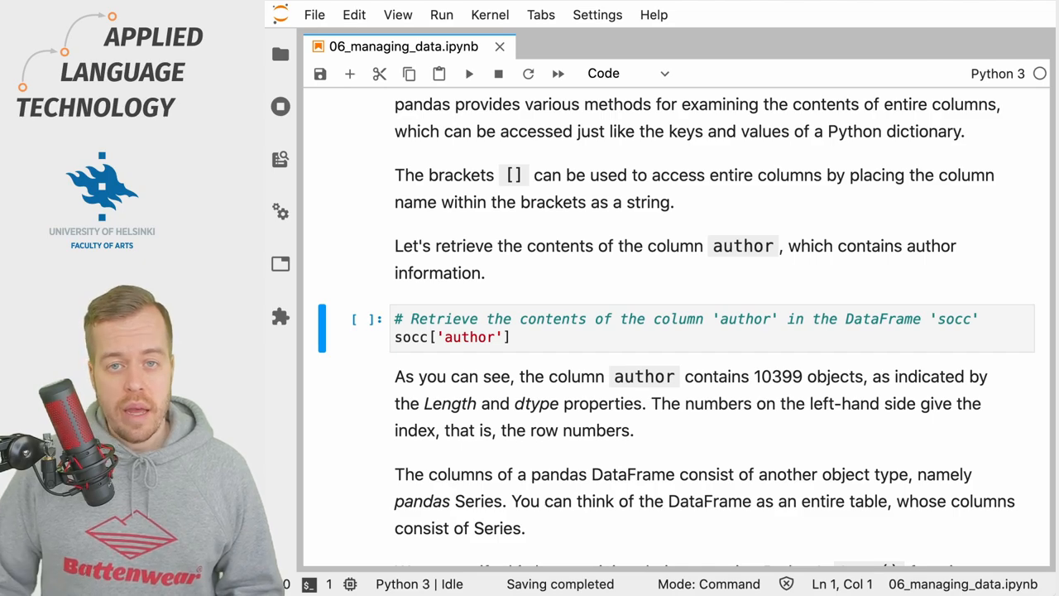
Step: Run socc['author'] to show the 10,339 author names as an object Series
click(470, 73)
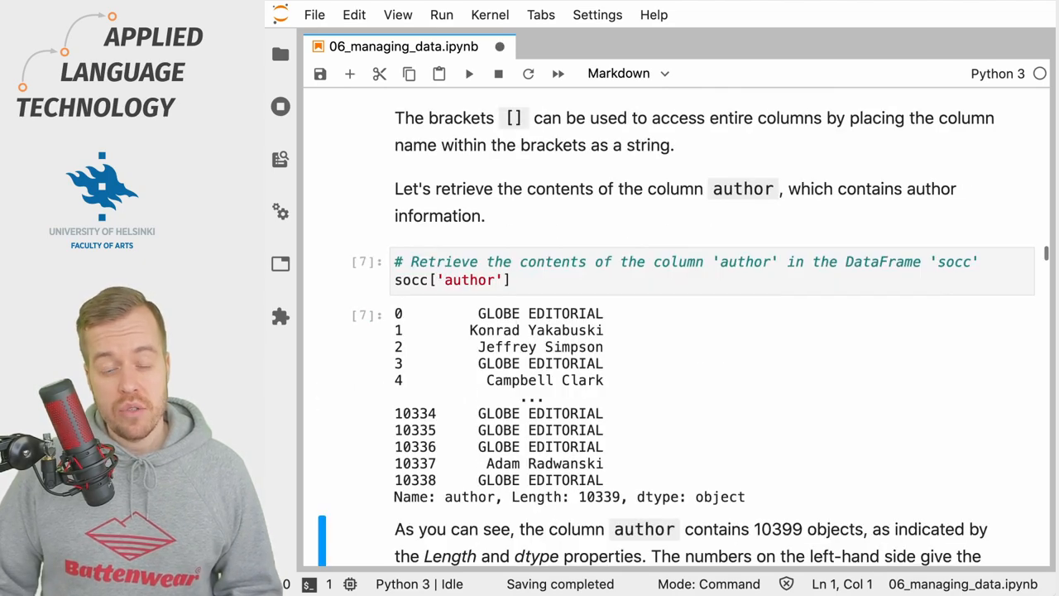
scroll(down, 3)
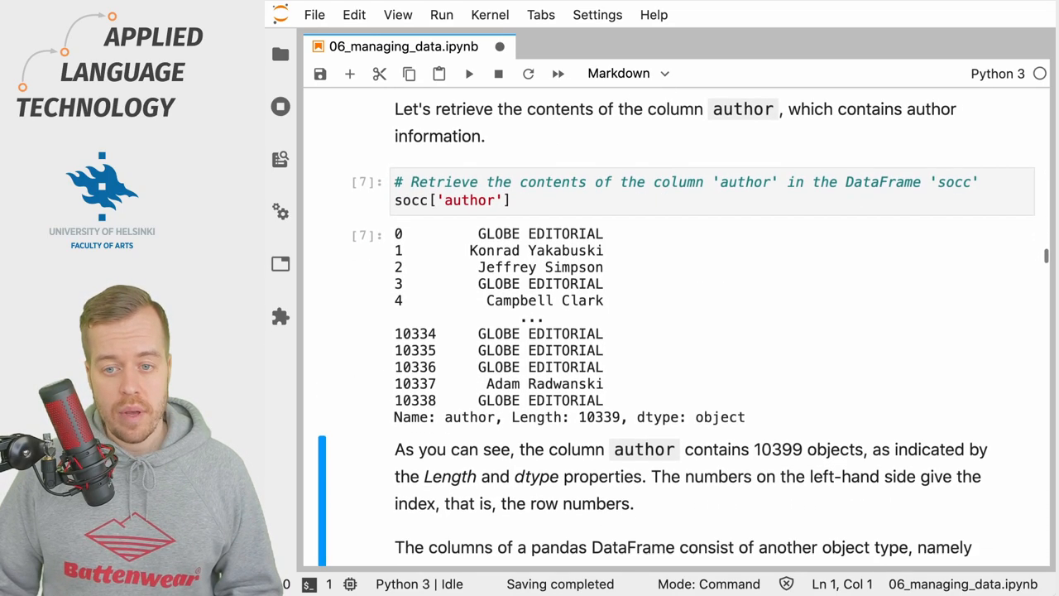
scroll(down, 3)
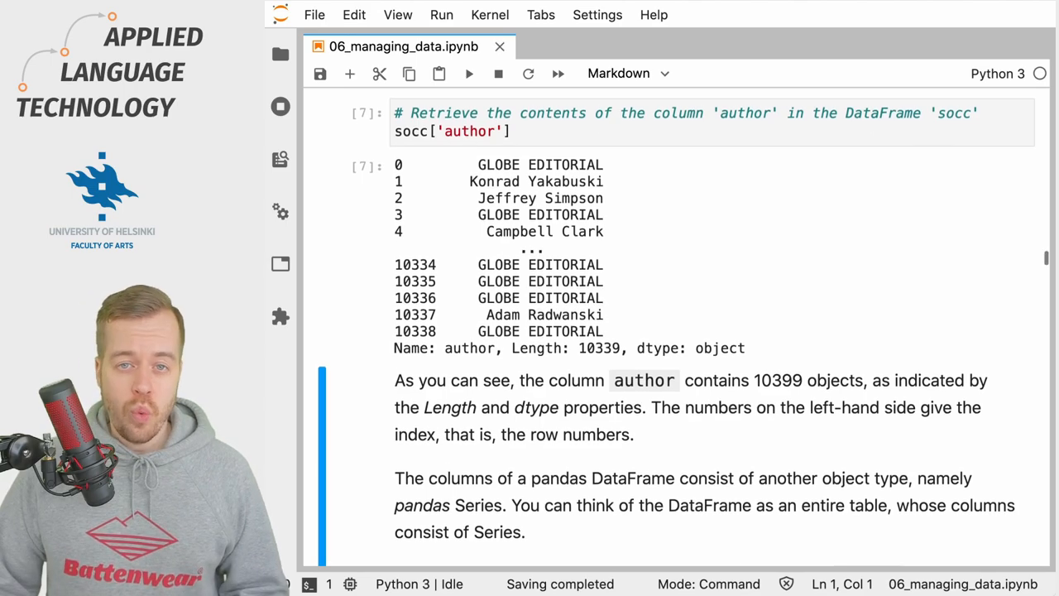
scroll(down, 3)
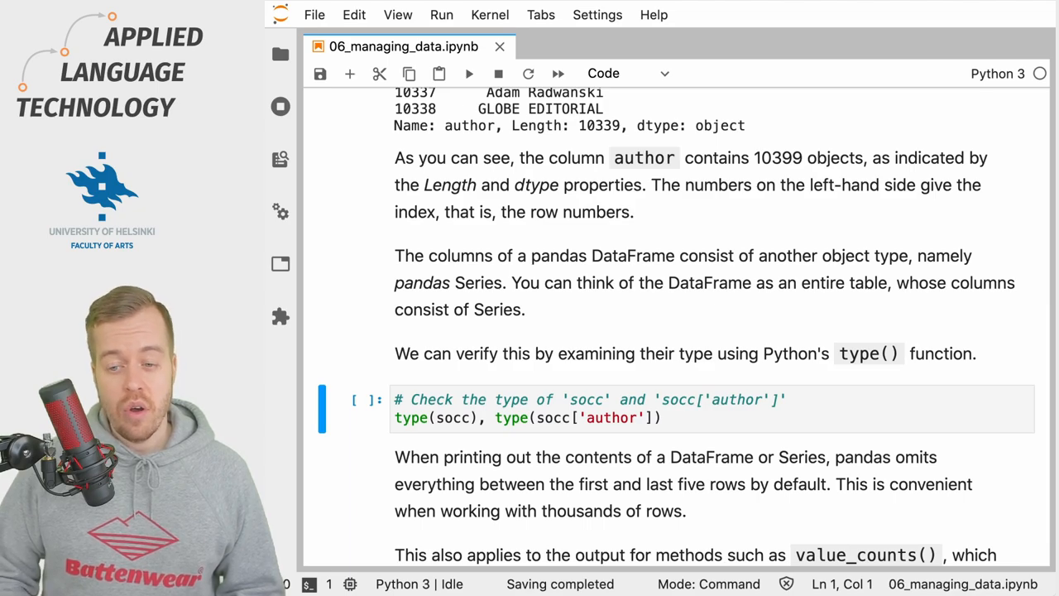
Step: Confirm type(socc) is DataFrame and type(socc['author']) is Series, reaching the value_counts cell
click(470, 73)
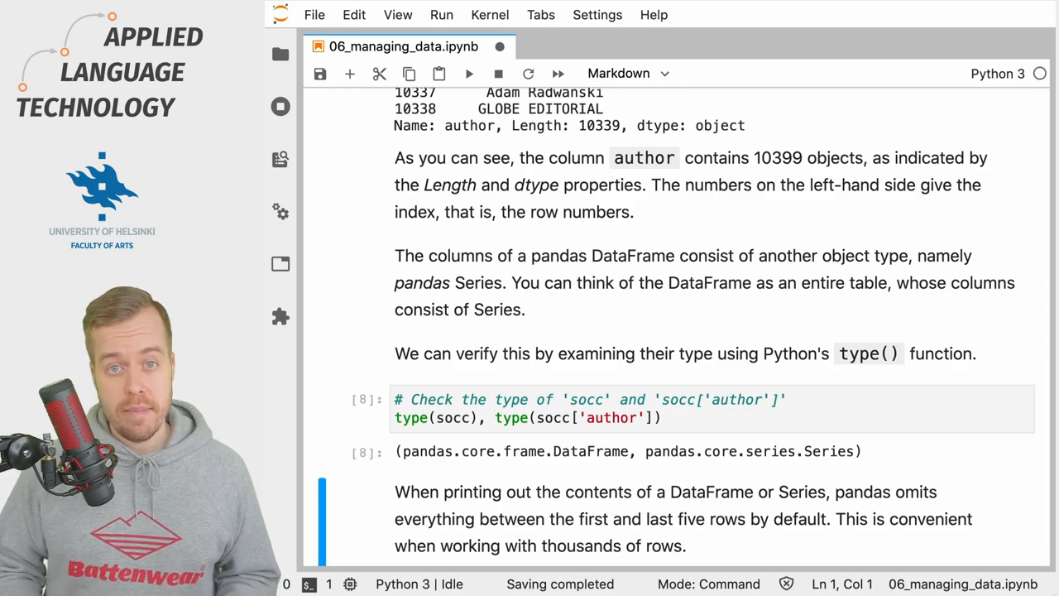
scroll(down, 3)
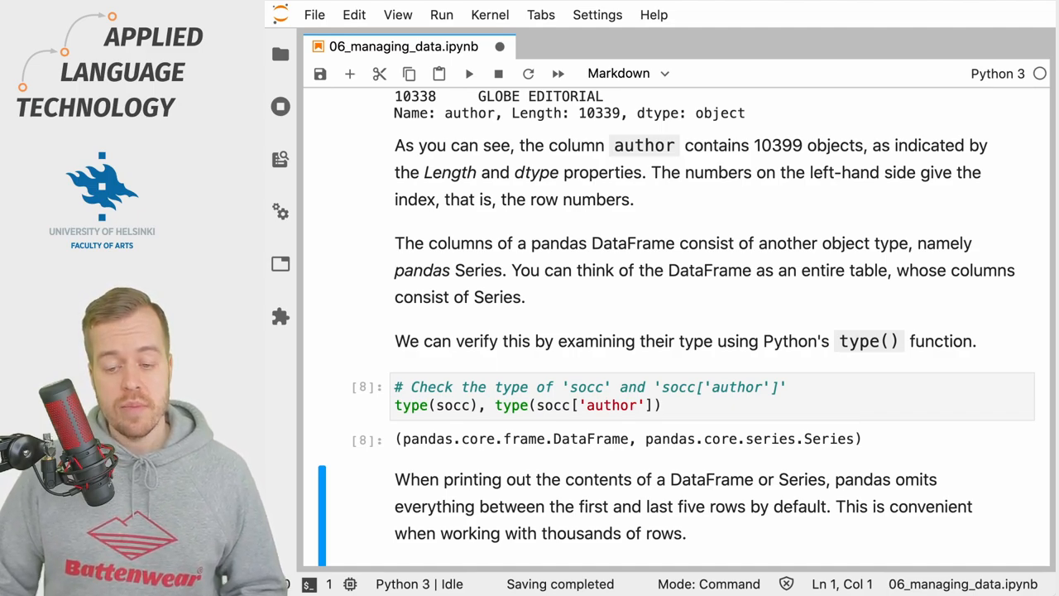
scroll(down, 3)
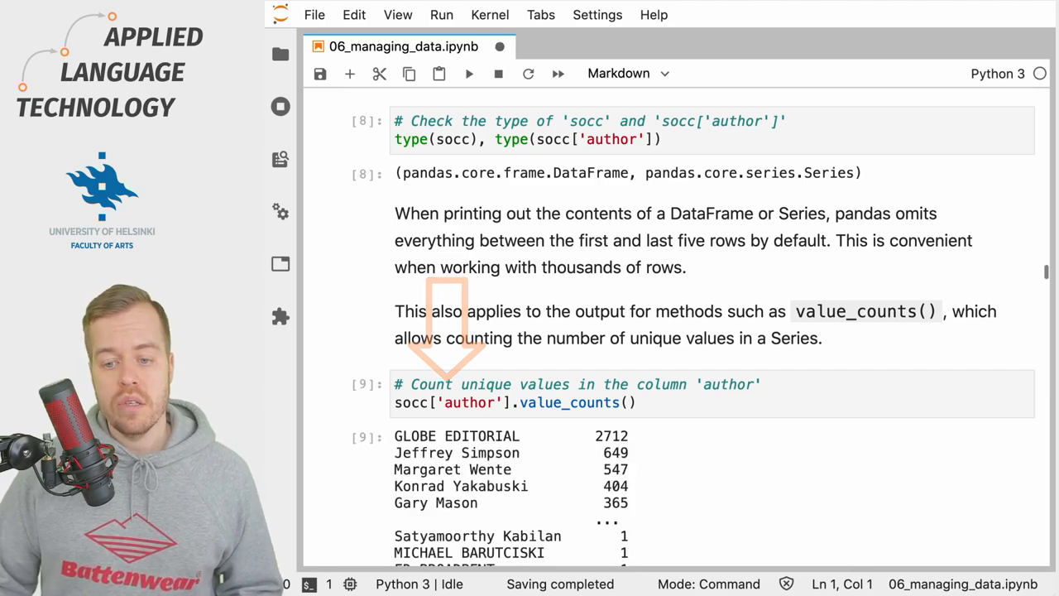
scroll(down, 3)
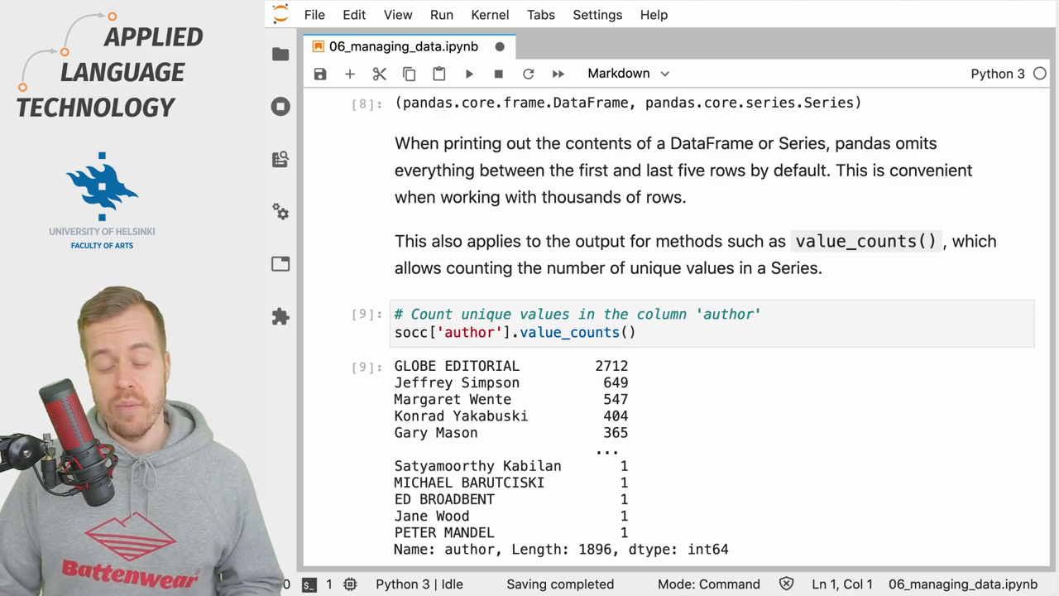
click(627, 73)
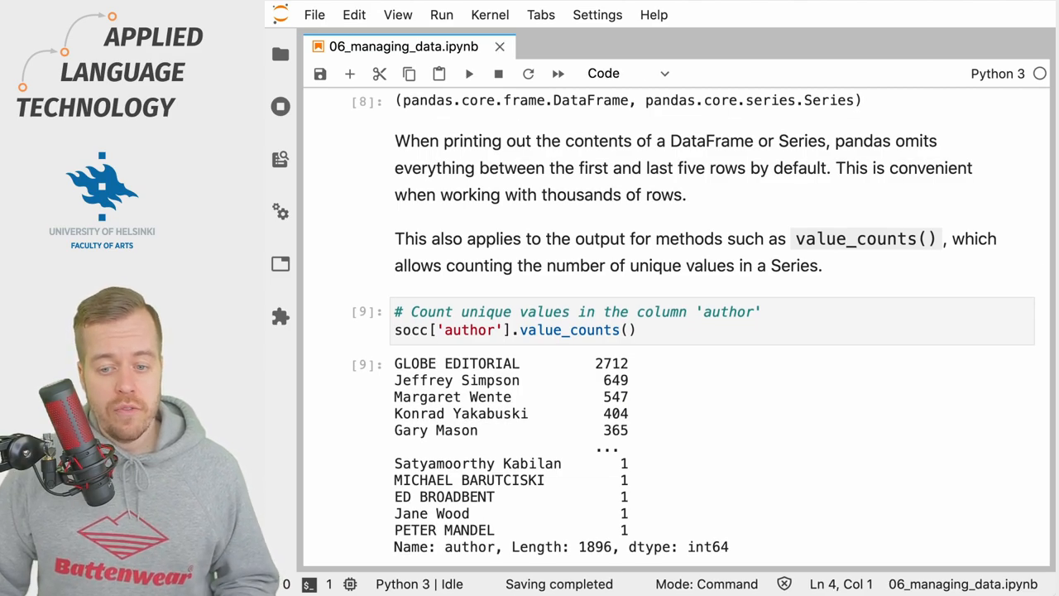
Step: Render the top-10 author value_counts bar chart, with GLOBE EDITORIAL far ahead
scroll(down, 3)
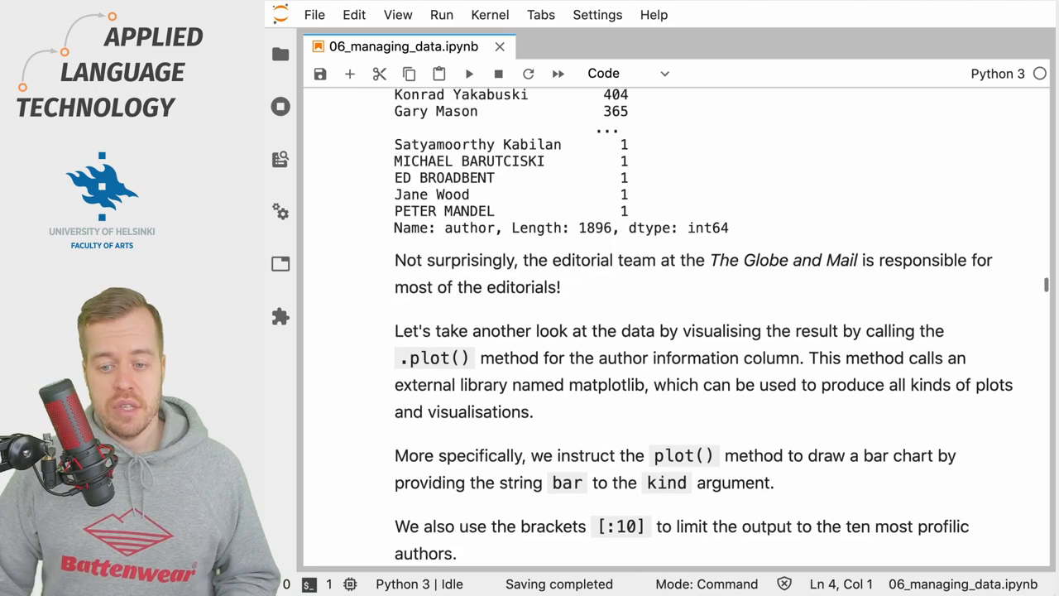
scroll(down, 3)
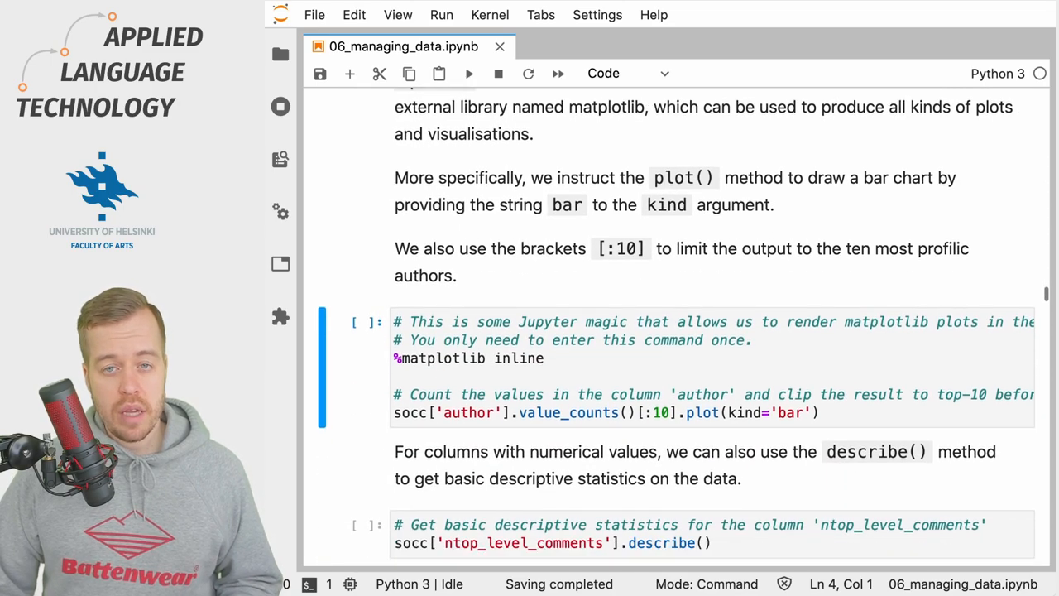
scroll(down, 3)
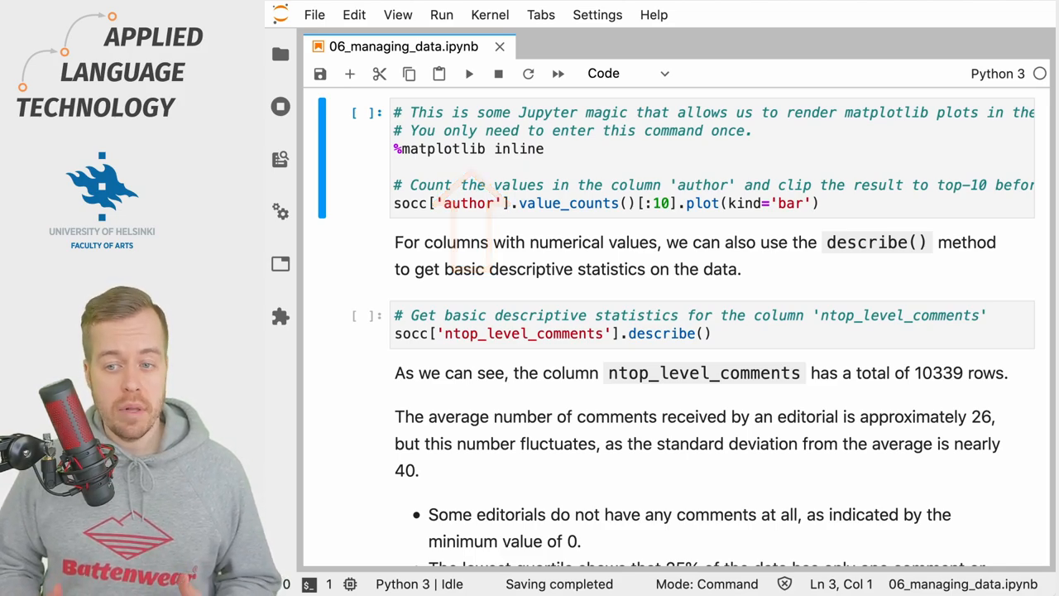
click(470, 73)
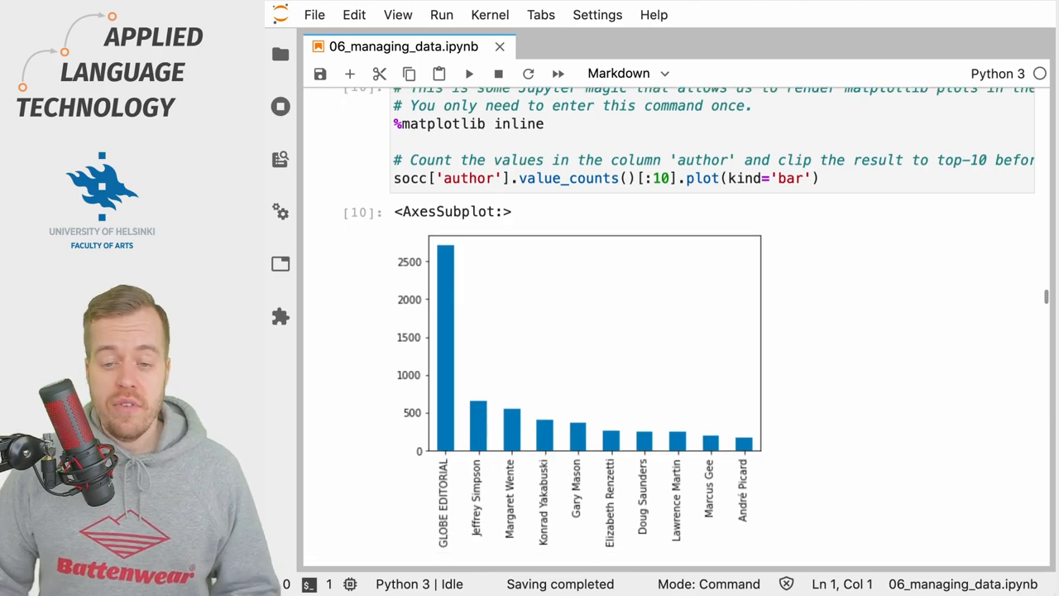
scroll(down, 3)
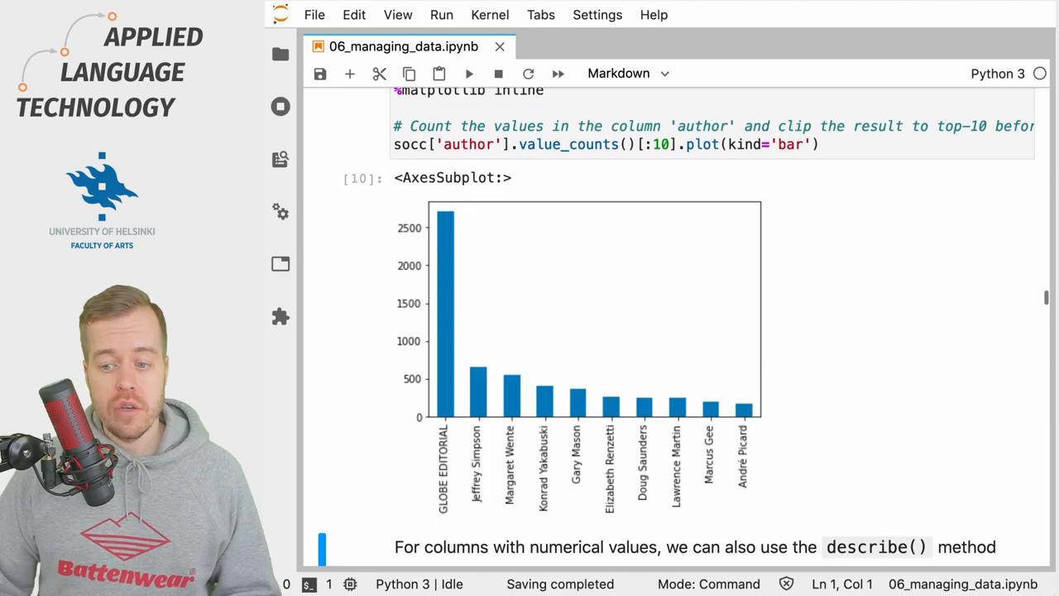
scroll(down, 3)
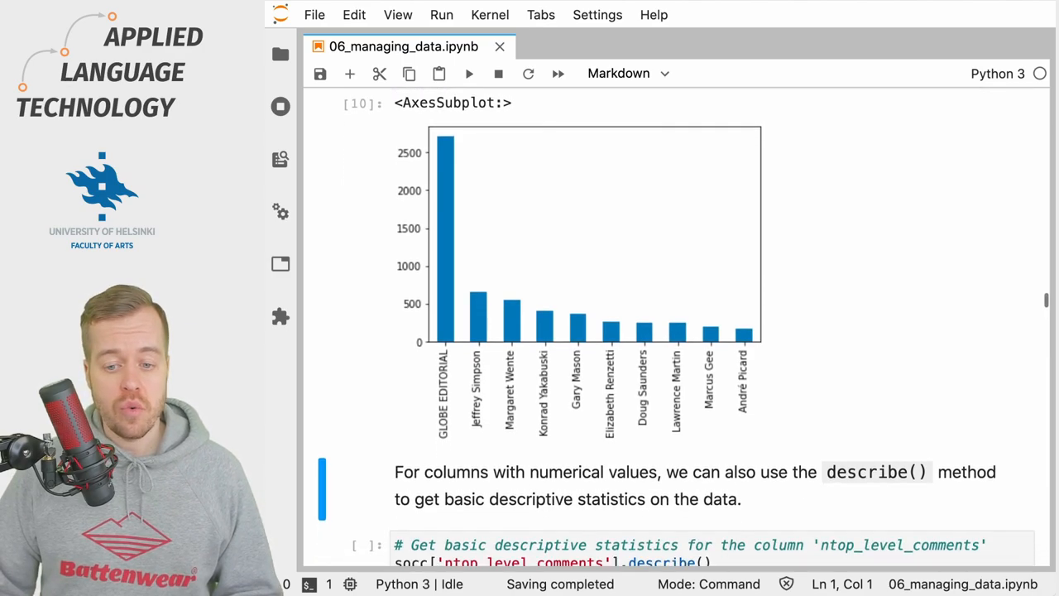
scroll(down, 3)
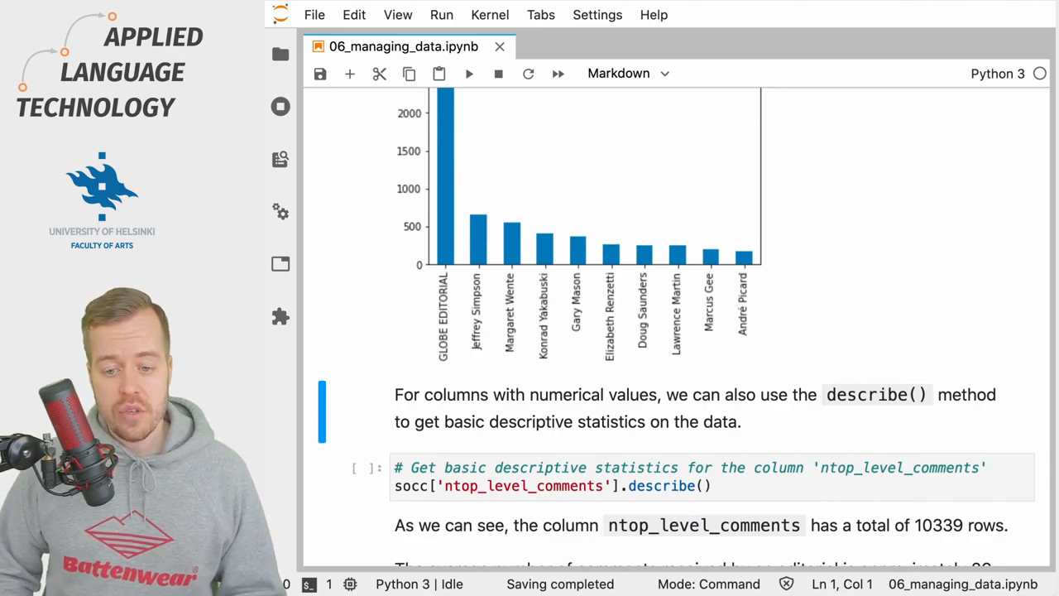
Step: Run describe() on ntop_level_comments: count 10339, mean about 26.38, max 1378
click(629, 73)
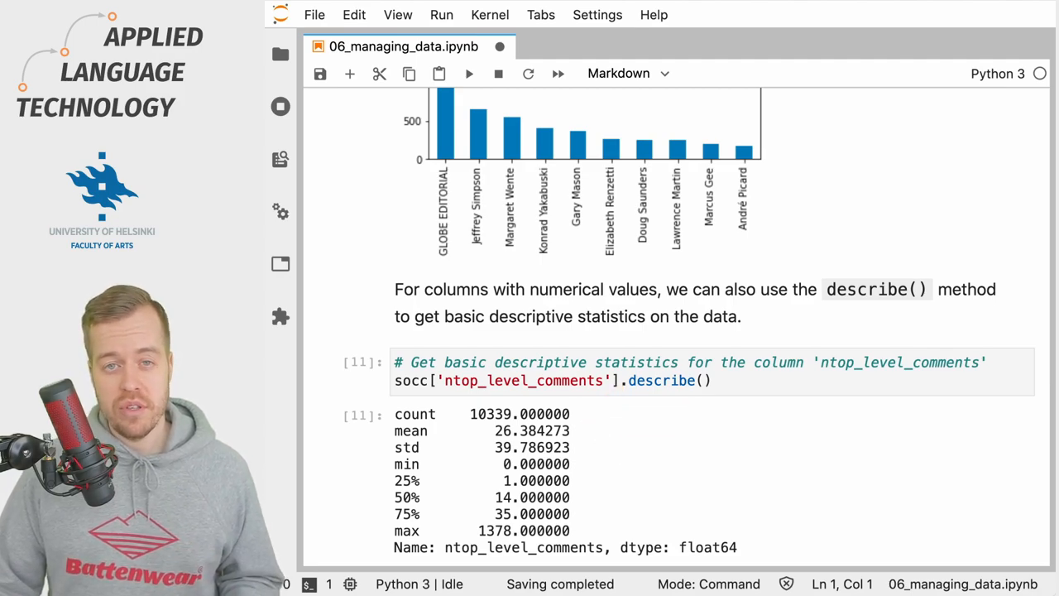
Step: Run the socc.loc filter for rows where ntop_level_comments equals 0
scroll(down, 3)
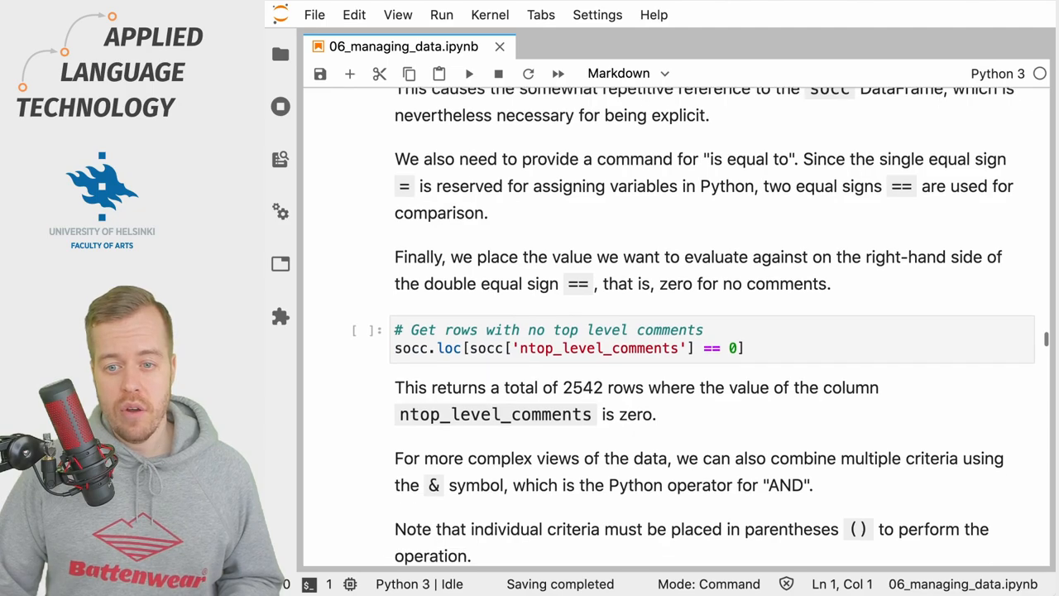
scroll(down, 3)
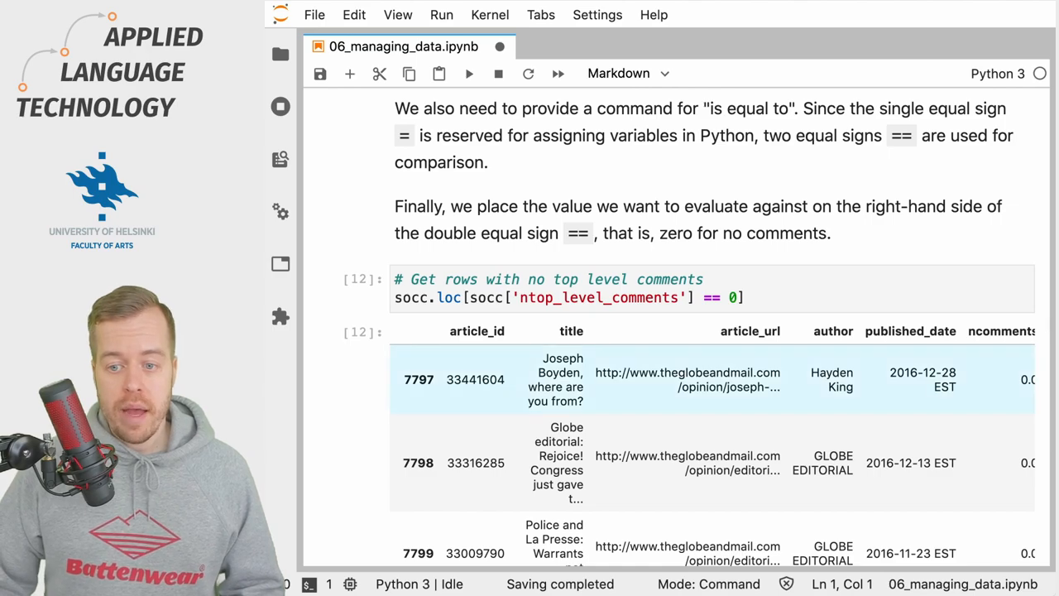
scroll(down, 3)
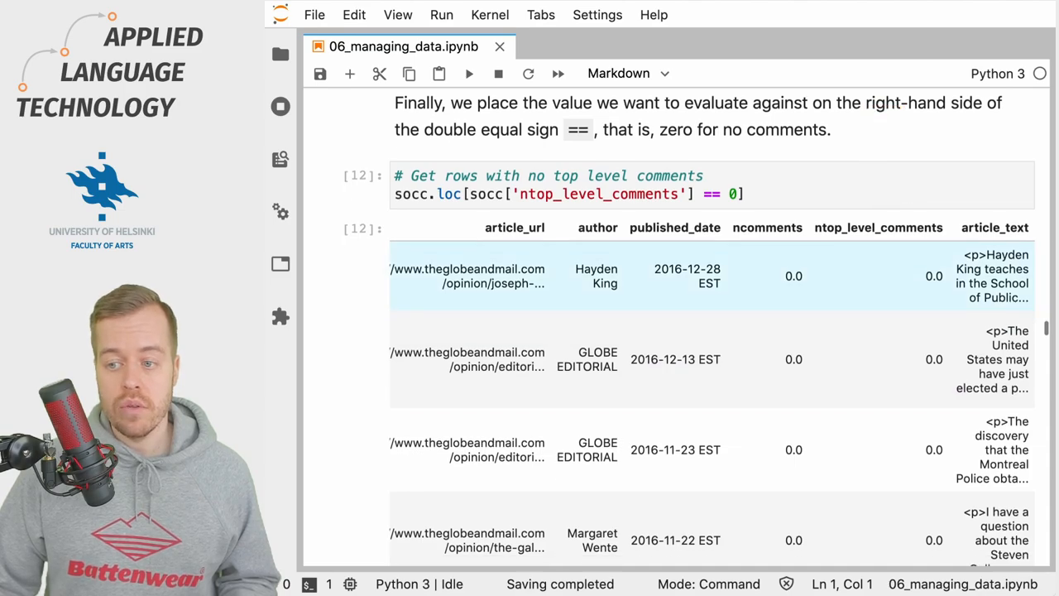
scroll(down, 3)
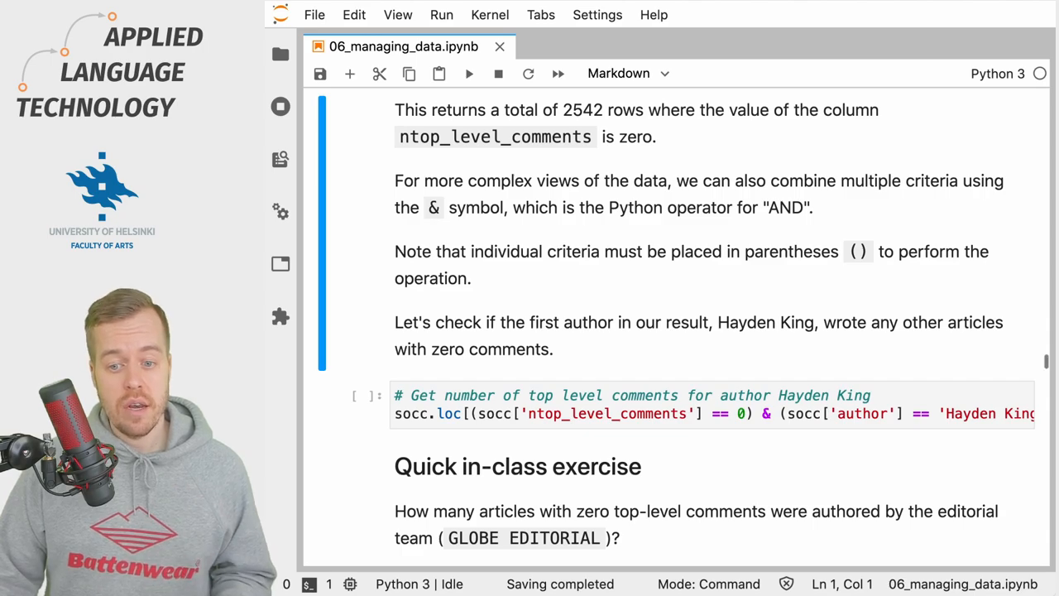
scroll(down, 3)
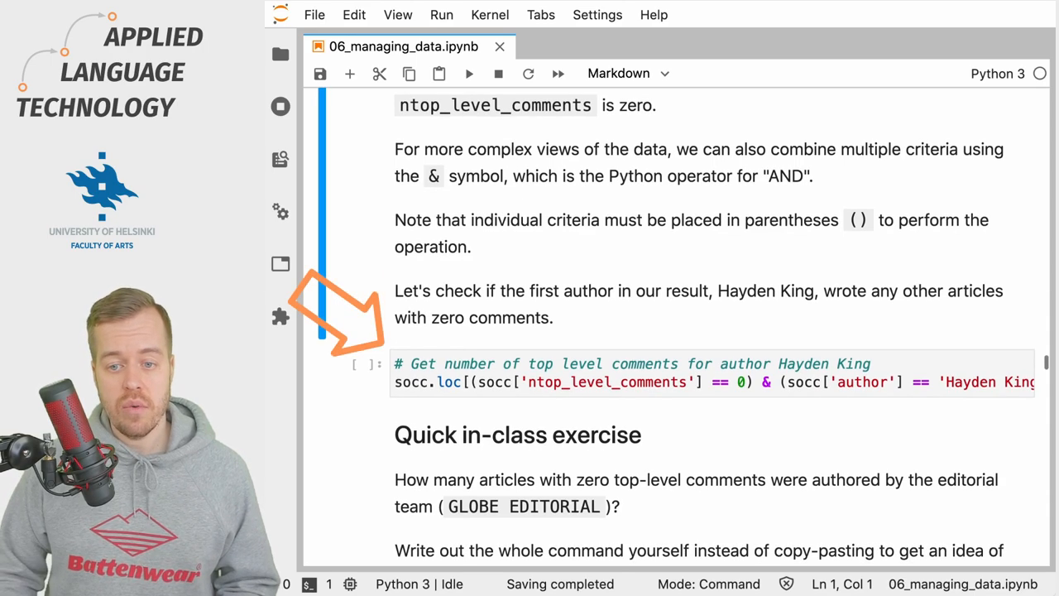
click(628, 72)
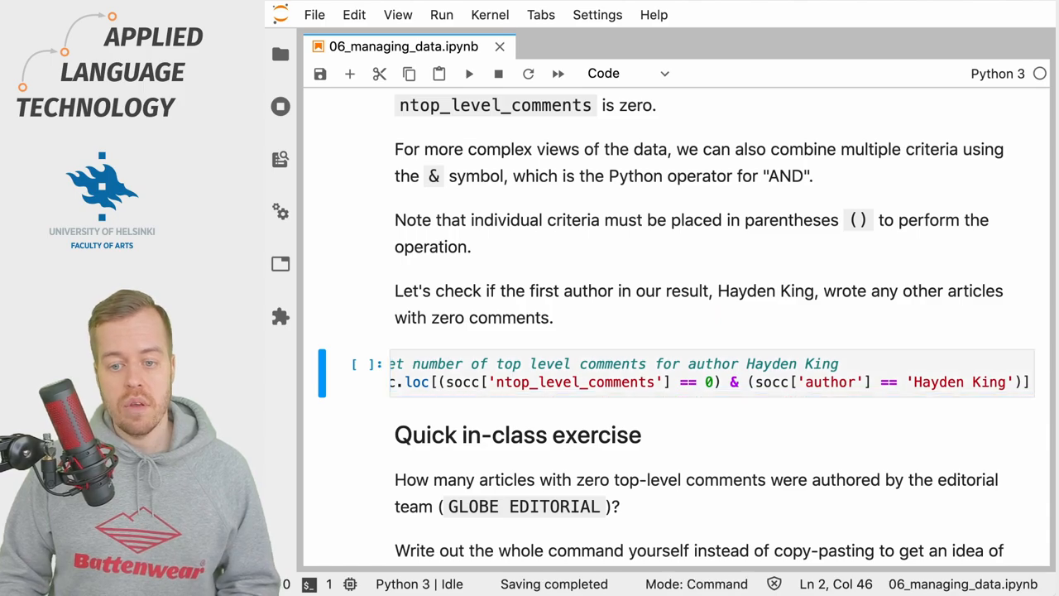
click(470, 73)
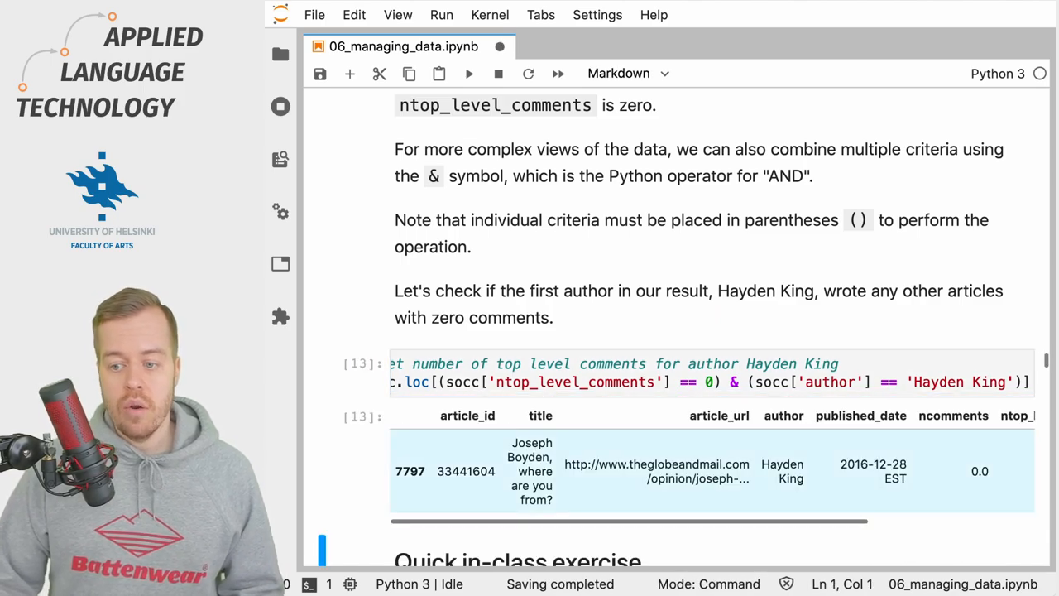
scroll(right, 3)
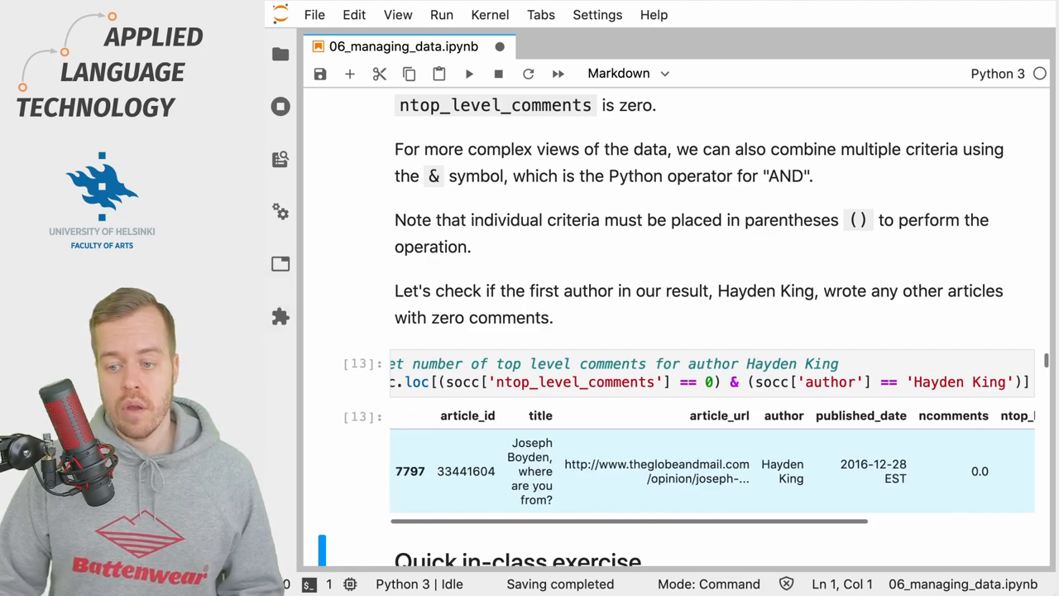
scroll(right, 3)
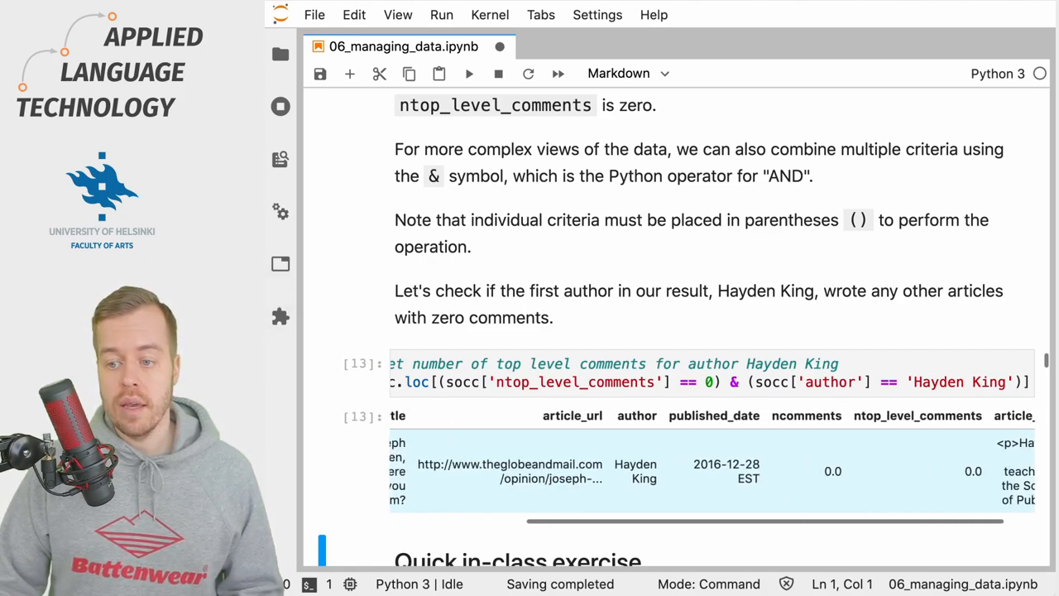